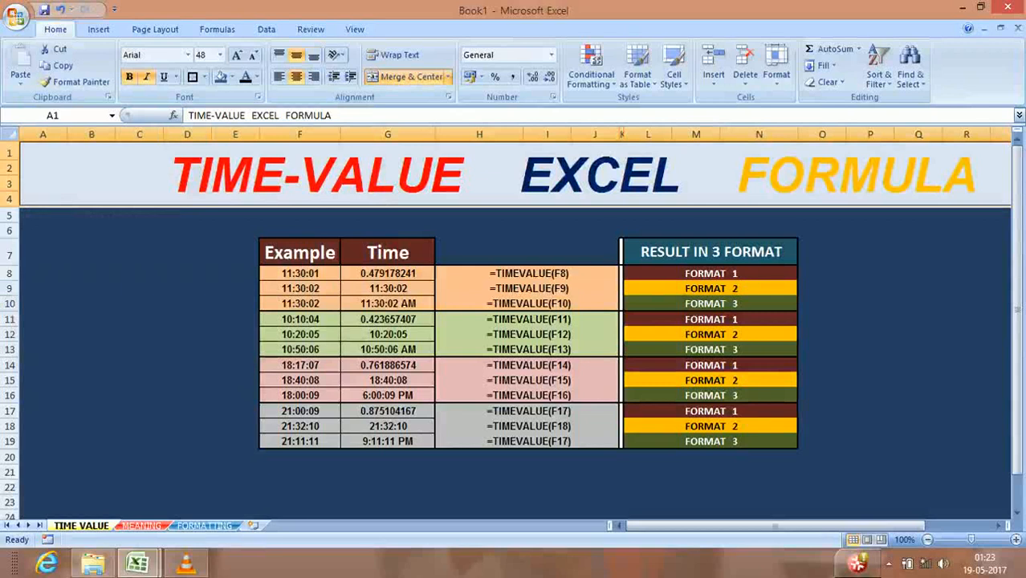
Switch from the TIME VALUE examples to the MEANING sheet explaining the TIMEVALUE formula.
double_click(385, 273)
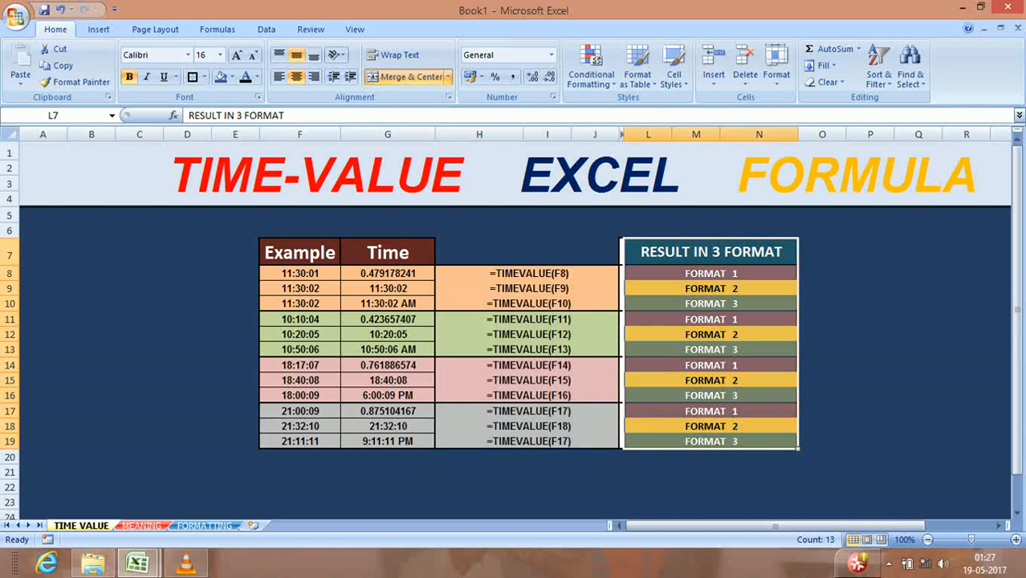
click(142, 525)
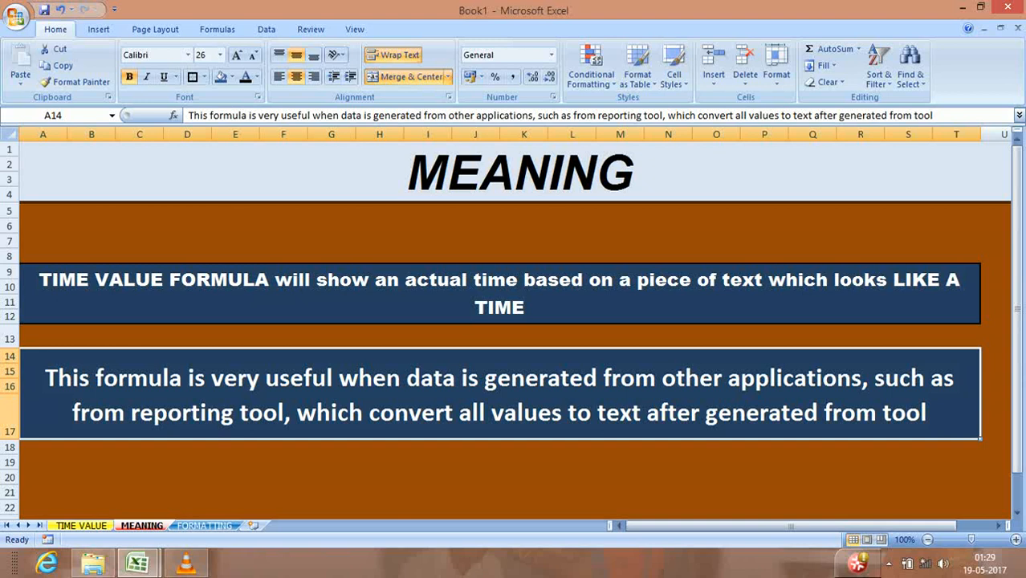
Show the FORMATTING sheet on day-fraction results, then return to the TIME VALUE examples sheet.
click(196, 526)
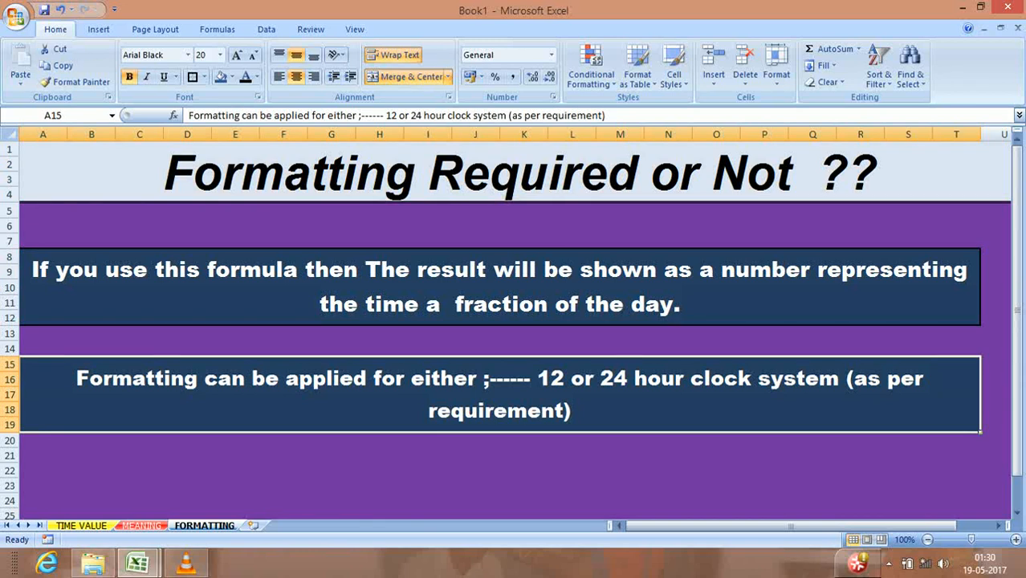
click(81, 525)
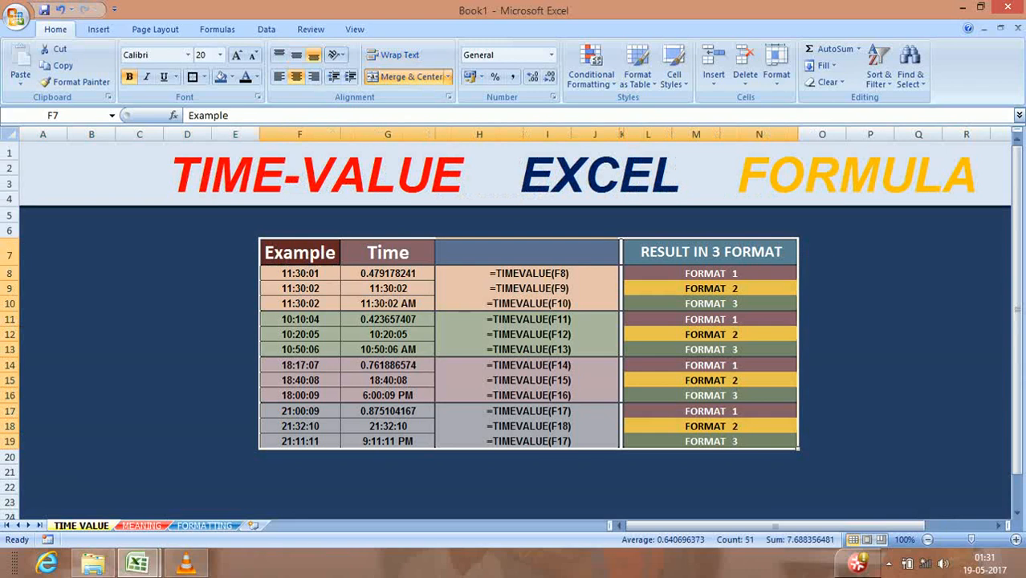